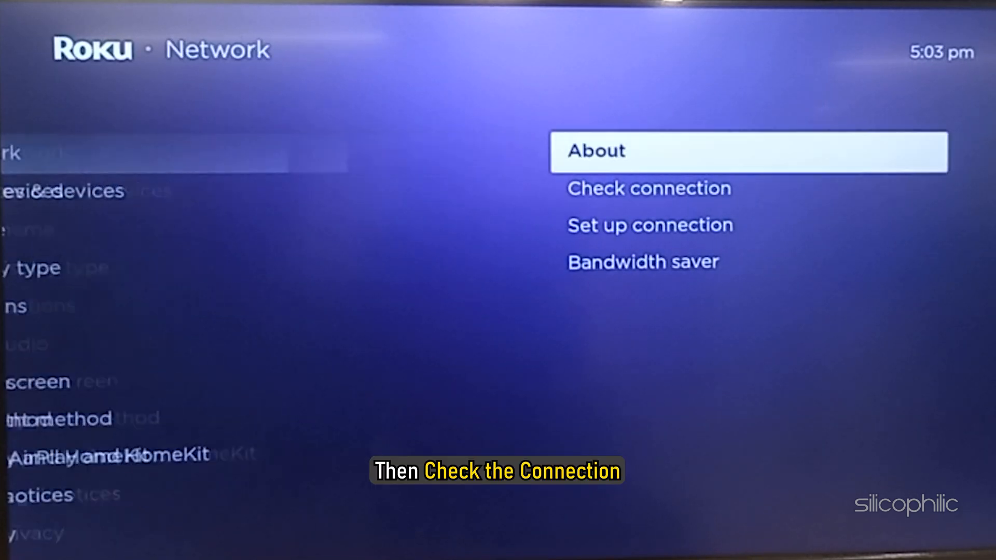
# Open the Network settings page listing connection check and setup options
pyautogui.click(648, 187)
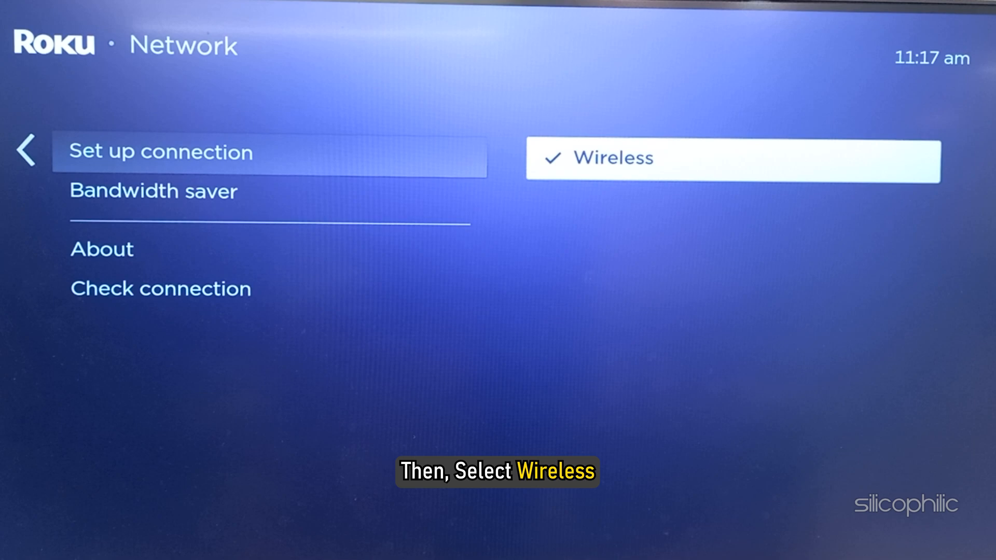
# Choose Wireless as the connection type in Set up connection
pyautogui.click(732, 161)
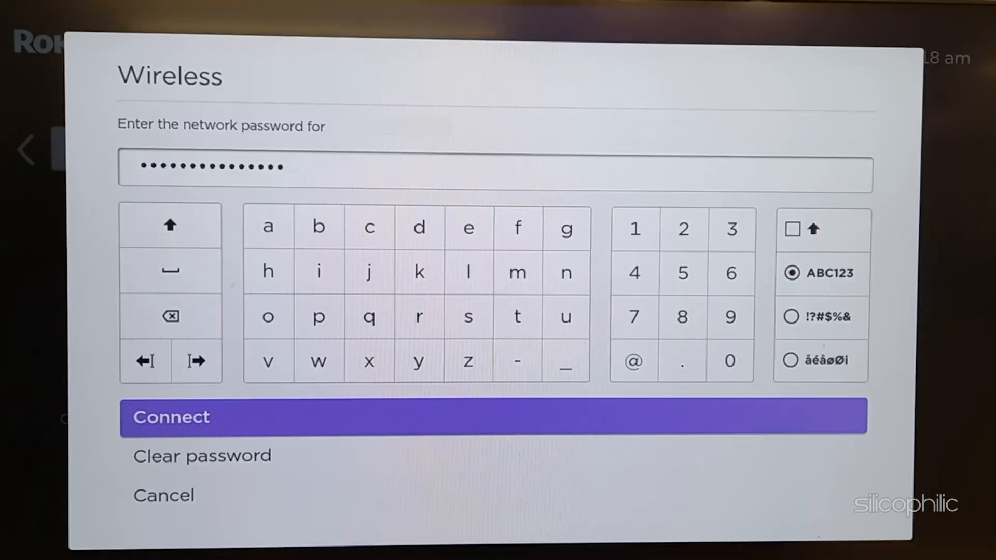
# Connect to the selected Wi-Fi network using the entered password
pyautogui.click(170, 226)
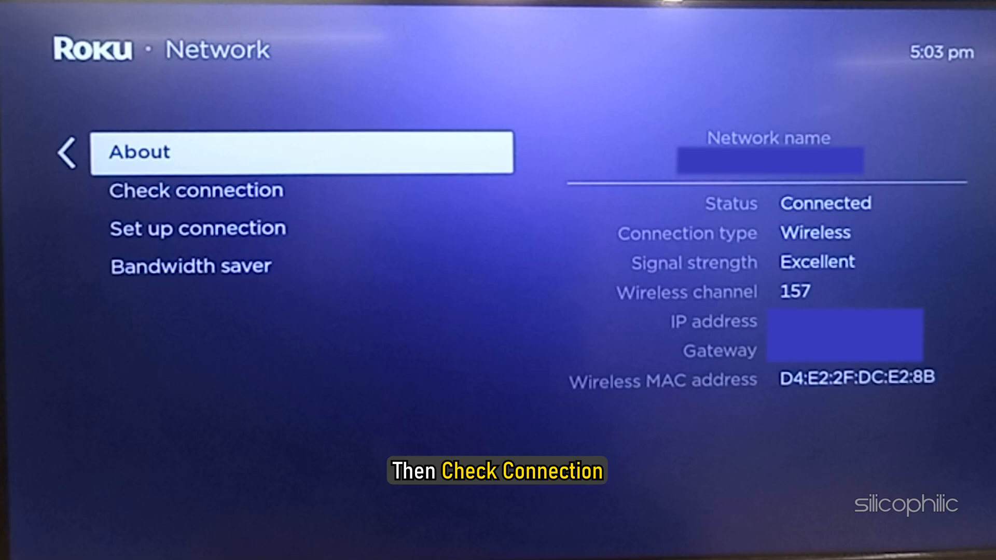
# Run Check connection from the Network About page showing excellent wireless signal
pyautogui.click(196, 190)
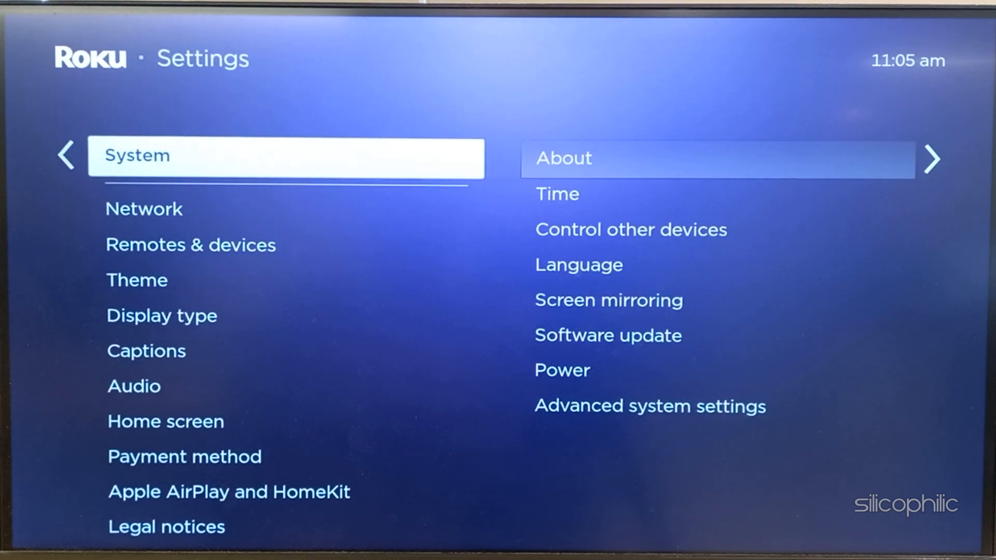
# Restart the Roku player via System > Power > System restart
pyautogui.click(561, 370)
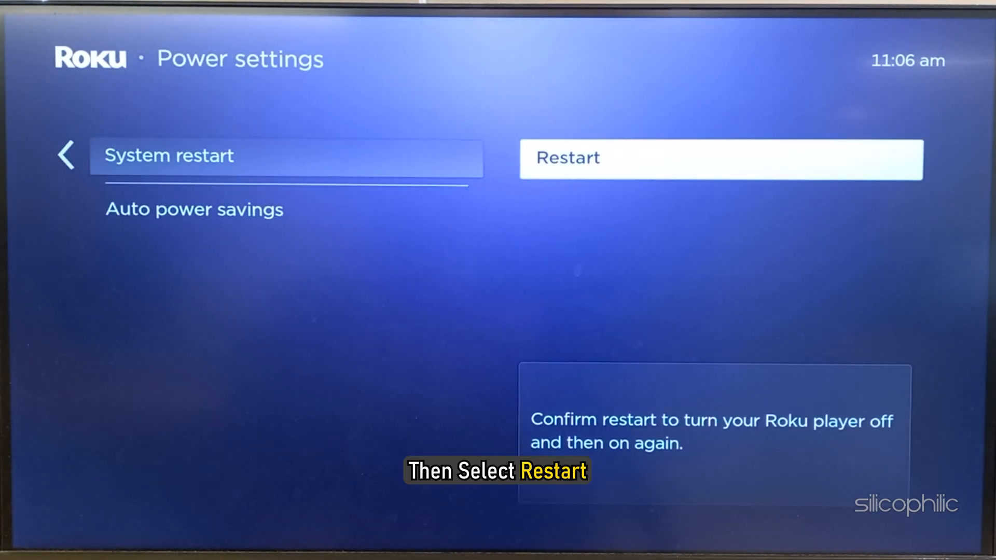
pyautogui.click(721, 158)
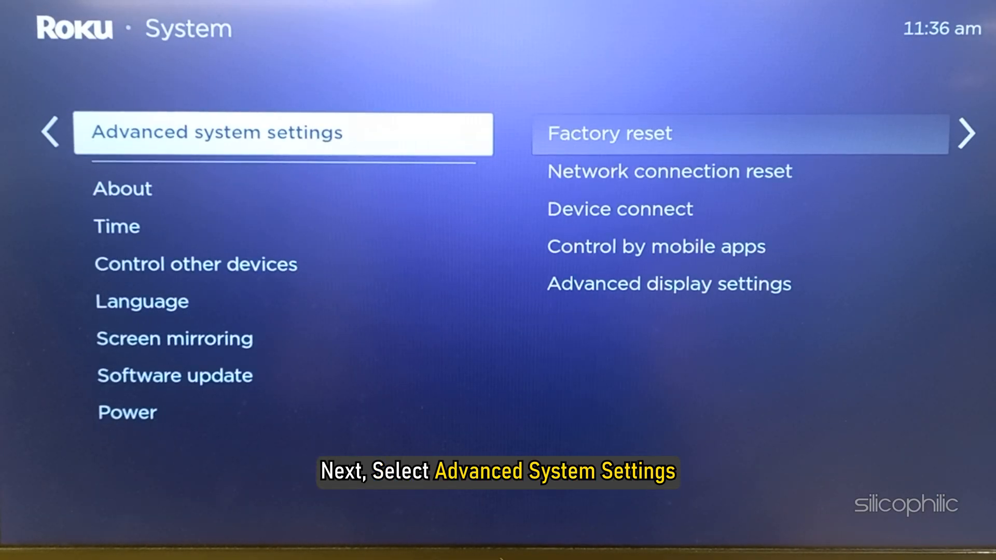
# Open Advanced system settings with factory reset, network connection reset and Device connect
pyautogui.click(284, 133)
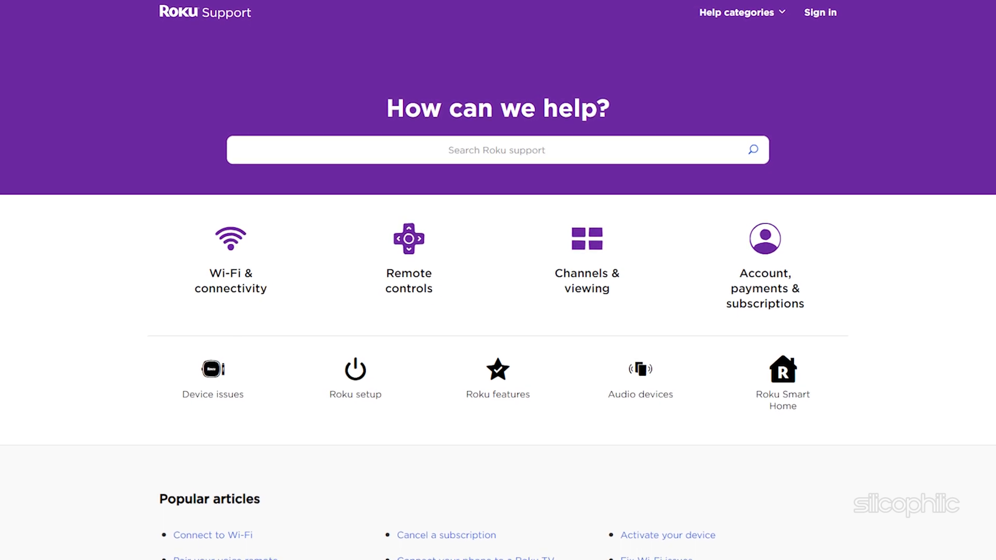
# Browse the help categories on the support.roku.com home page
pyautogui.scroll(-3)
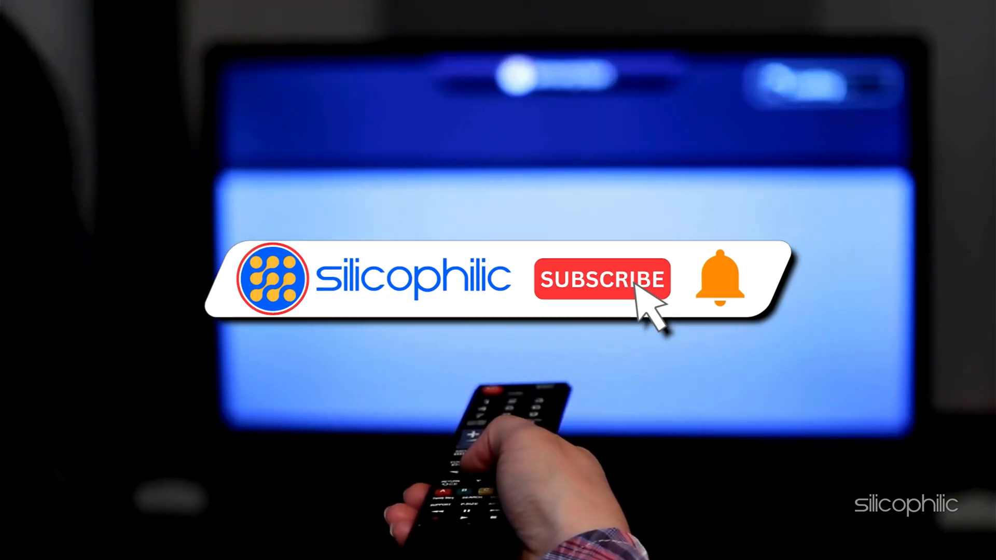
pyautogui.click(601, 279)
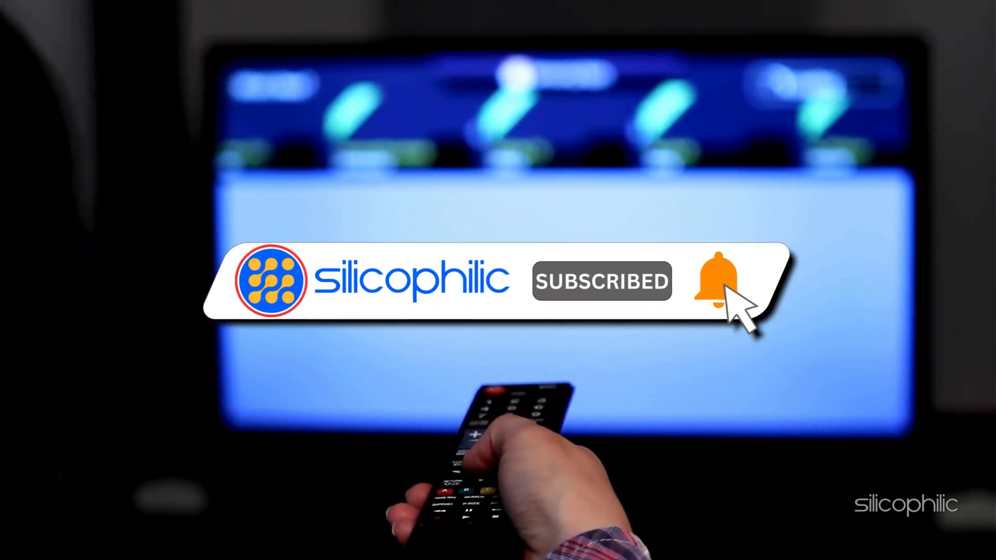